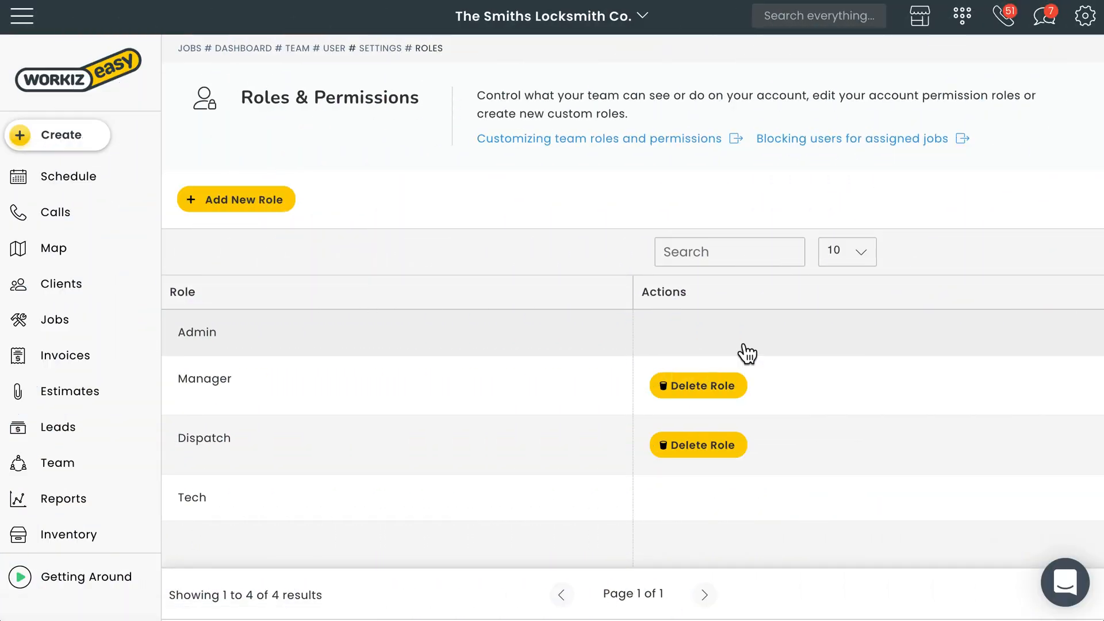
Step: Review the Manager role's permission toggles from top to bottom
left_click(204, 379)
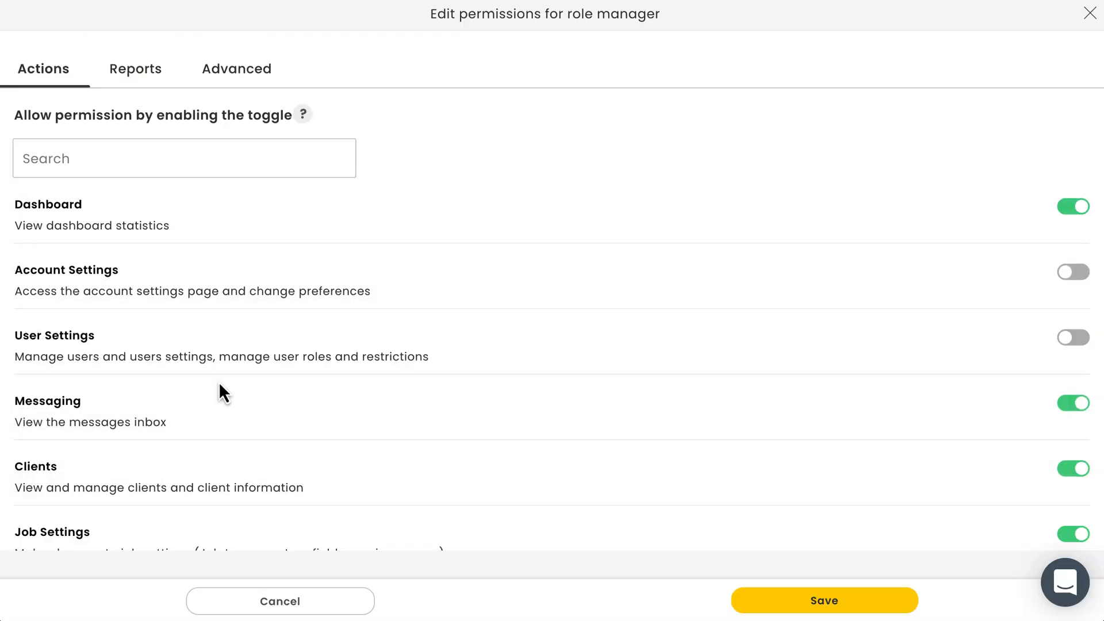
scroll("down", 3)
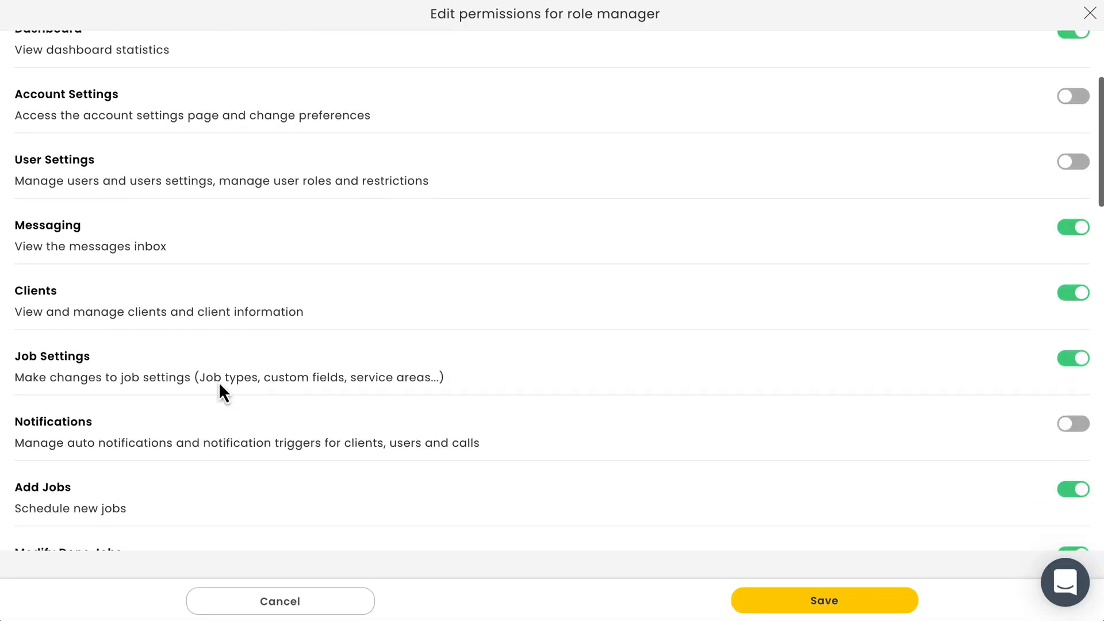
scroll("down", 3)
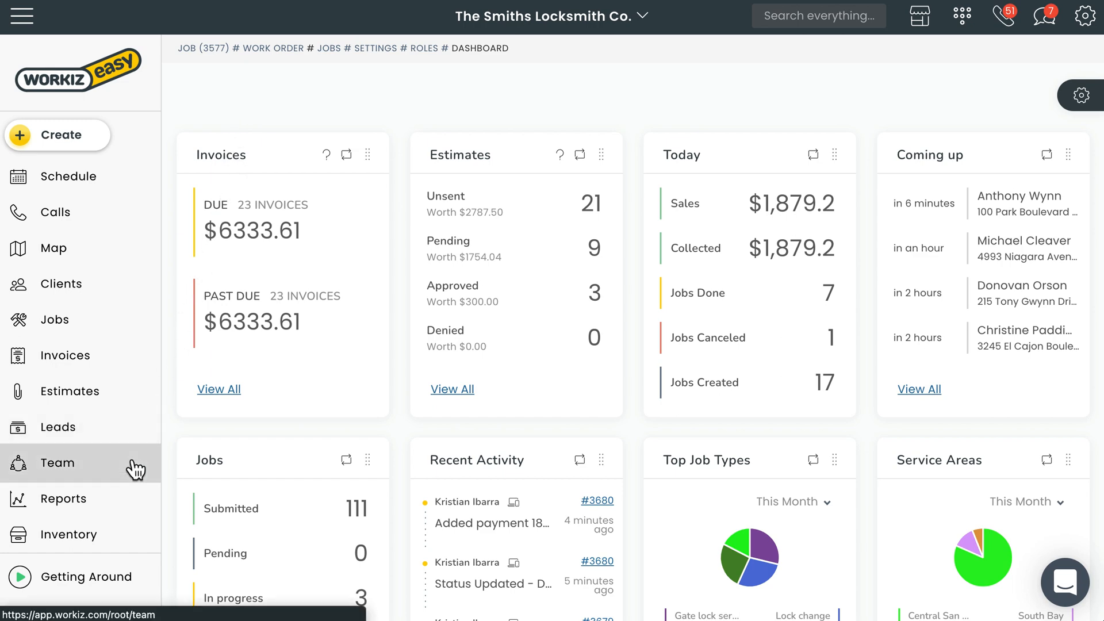
Step: View the first team member's user details down to the User role field showing Tech
left_click(57, 463)
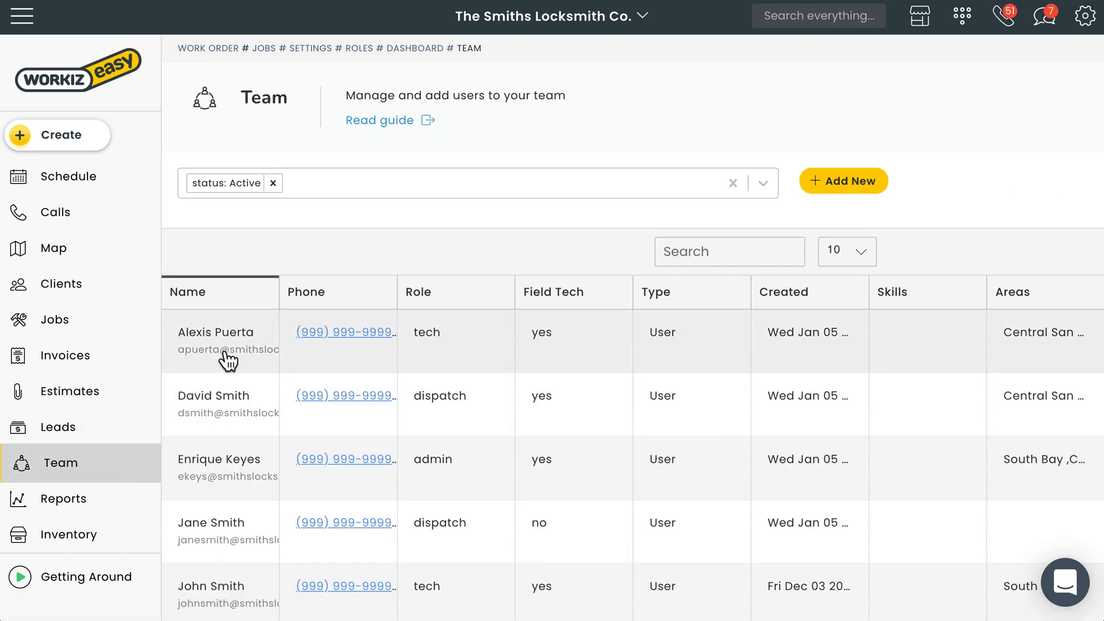
left_click(219, 338)
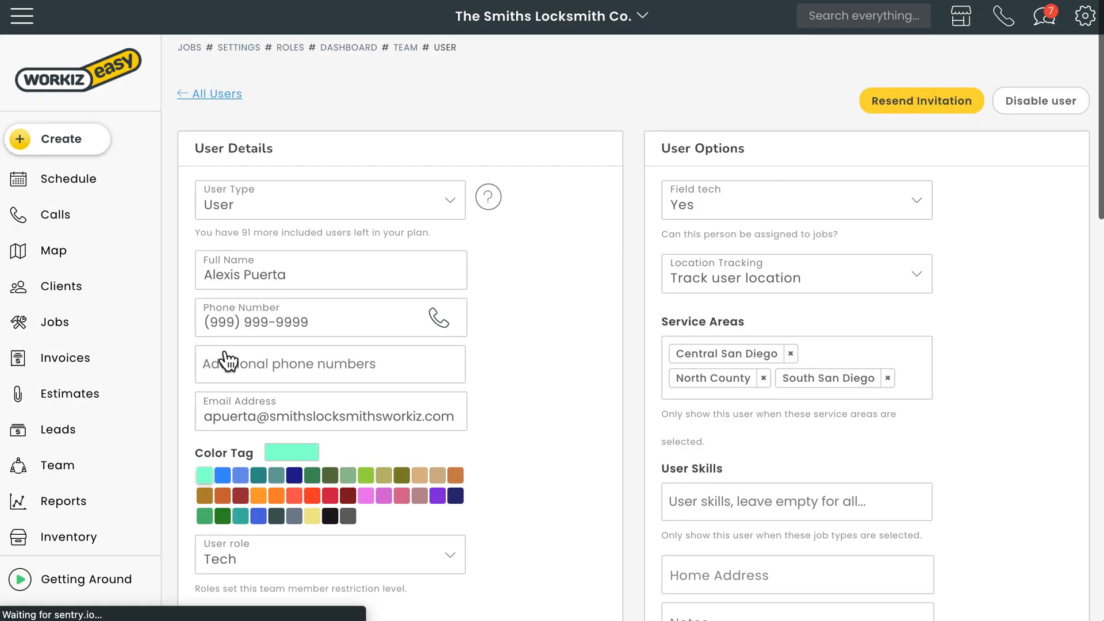
scroll("down", 3)
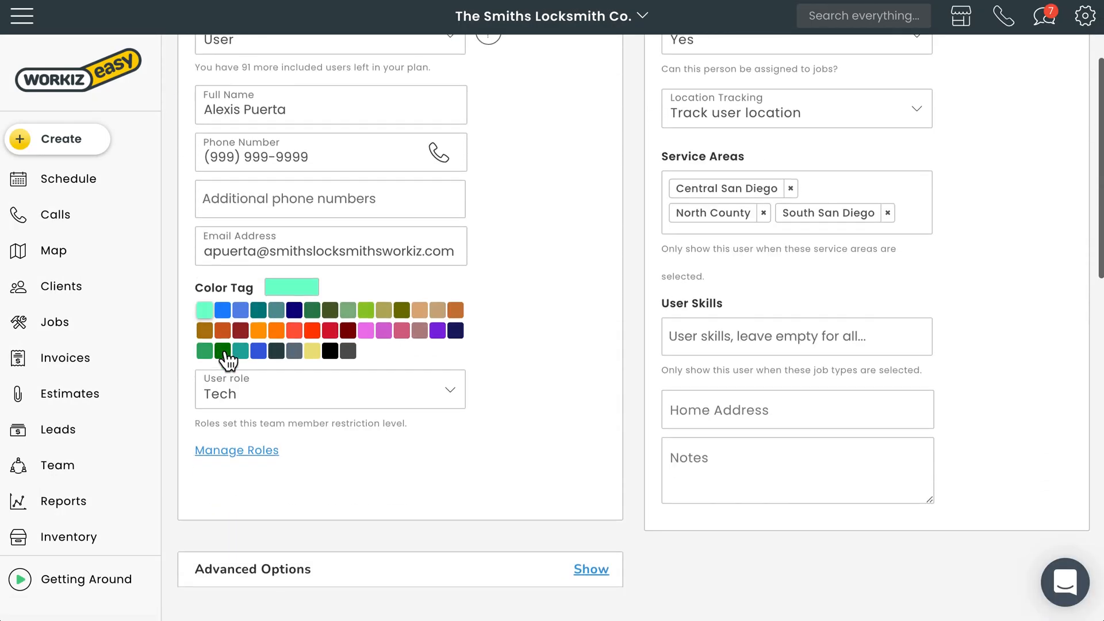
left_click(329, 390)
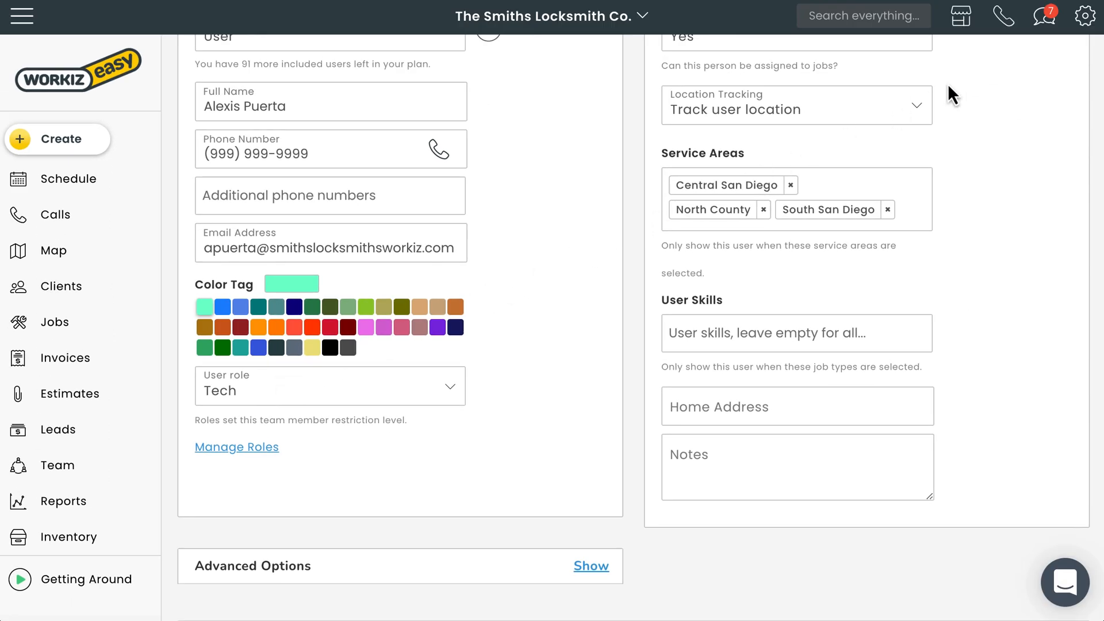
Step: Reach the Manager role's permission editor through the account settings Roles page
left_click(1084, 15)
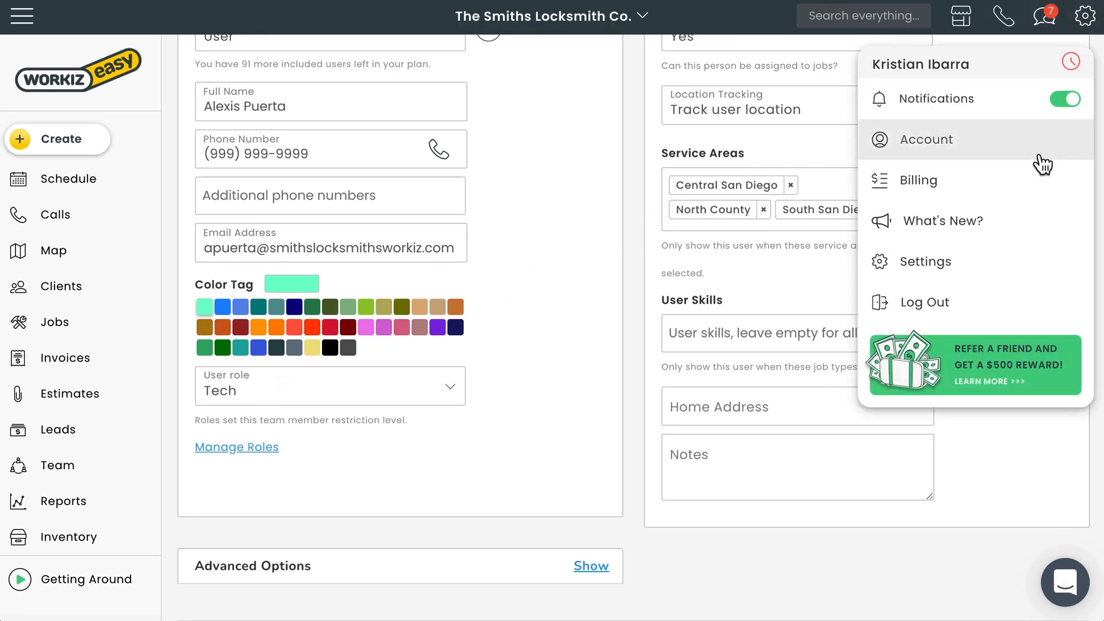
left_click(926, 140)
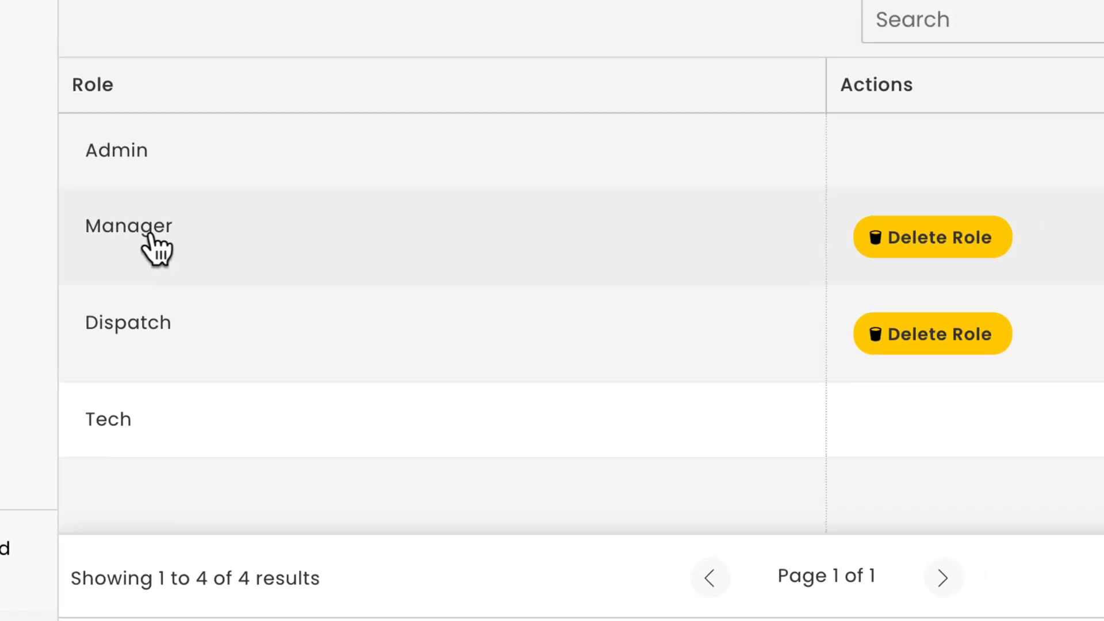
left_click(127, 226)
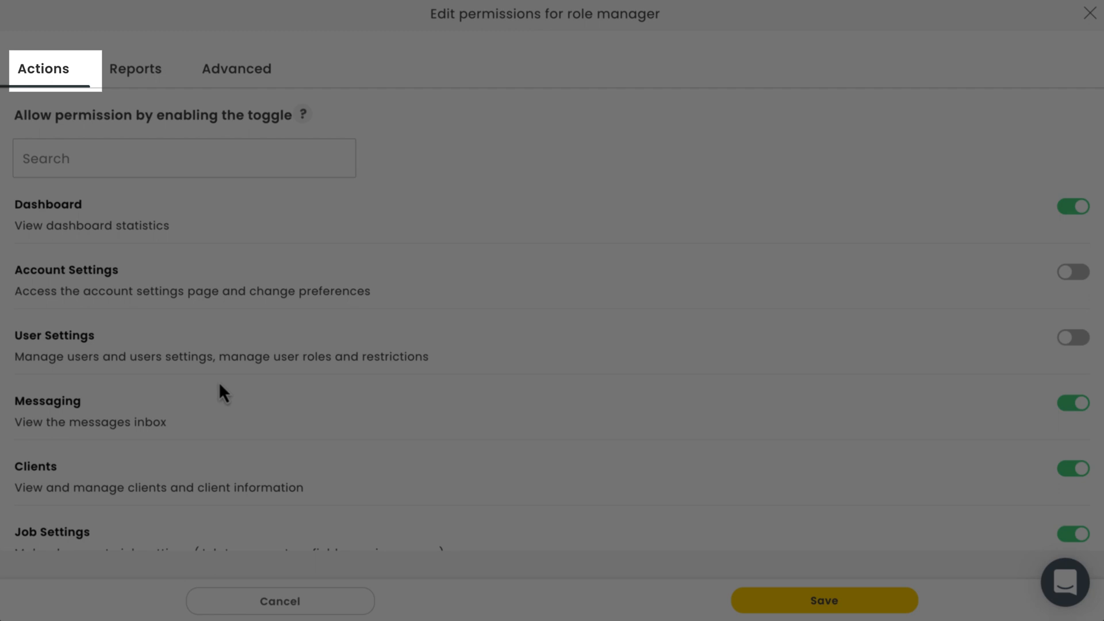
Step: Review the Manager role's Actions permissions toggles down the list
left_click(236, 68)
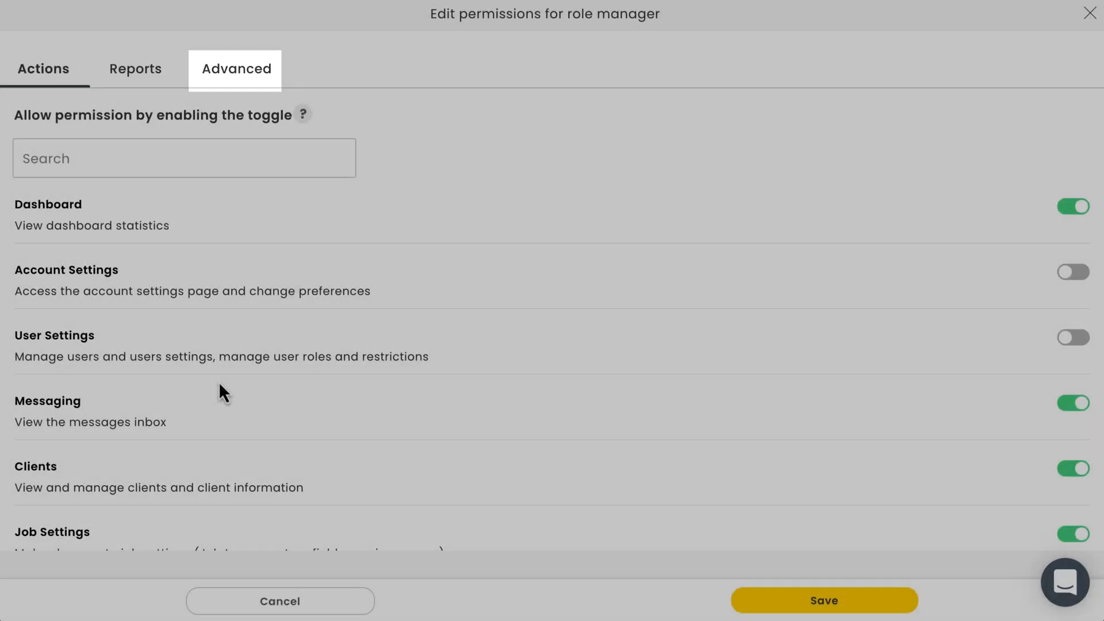
scroll("down", 3)
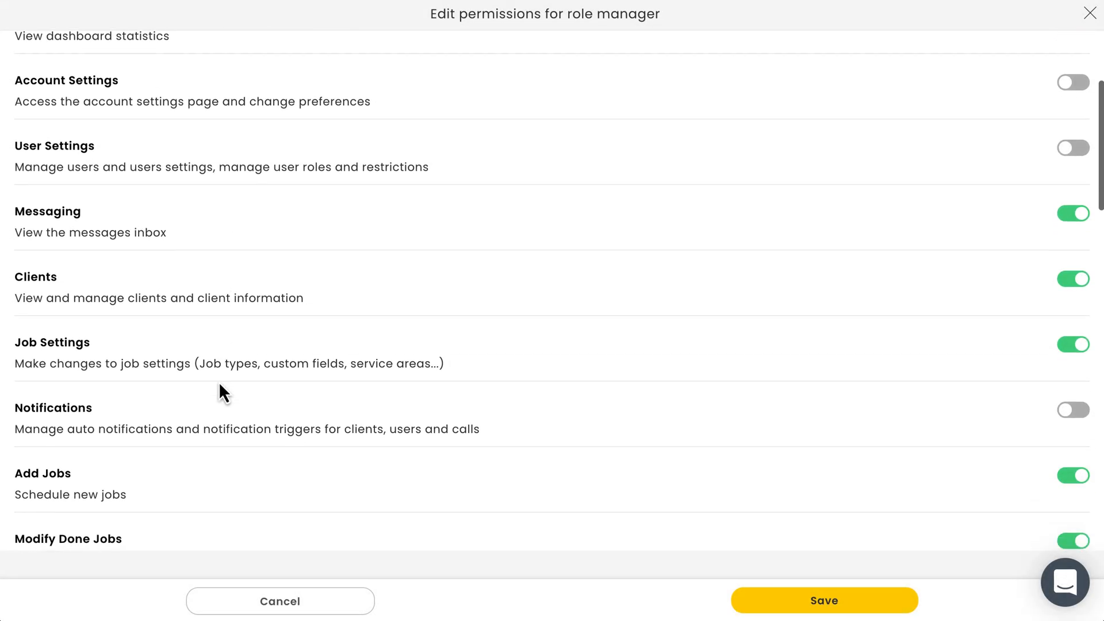
scroll("down", 3)
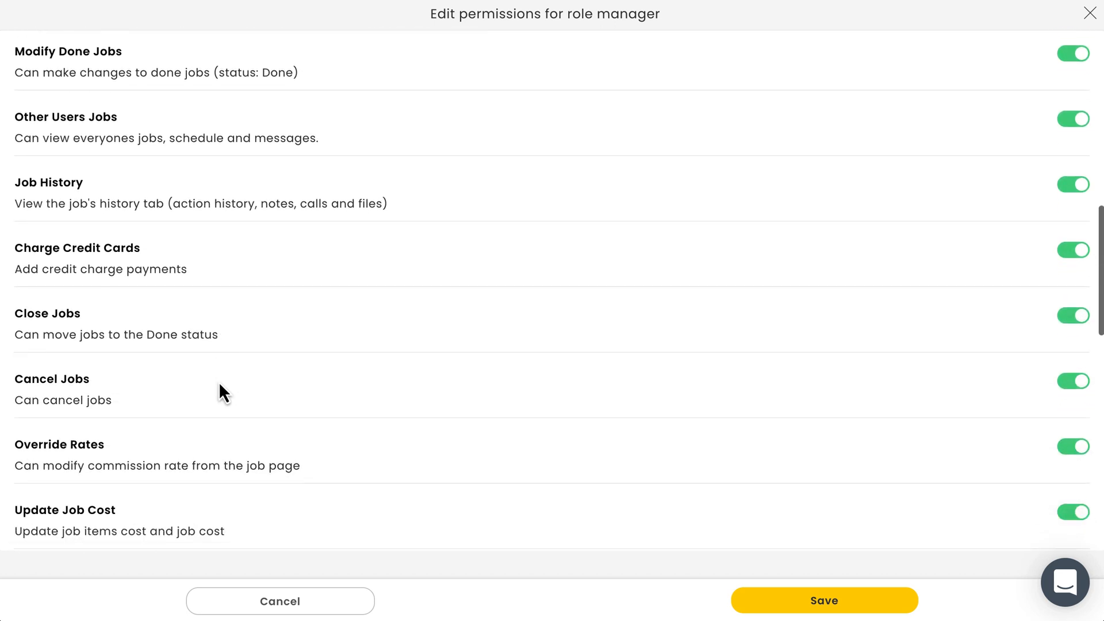
scroll("down", 3)
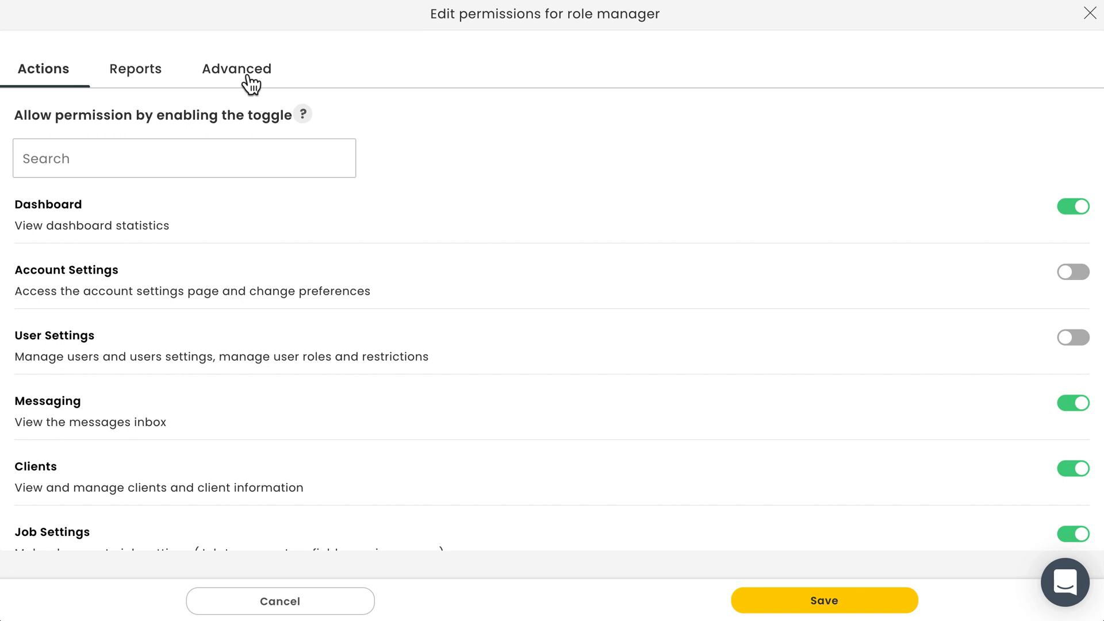
Step: Check the Manager role's Advanced access rules and save its permissions unchanged
left_click(237, 69)
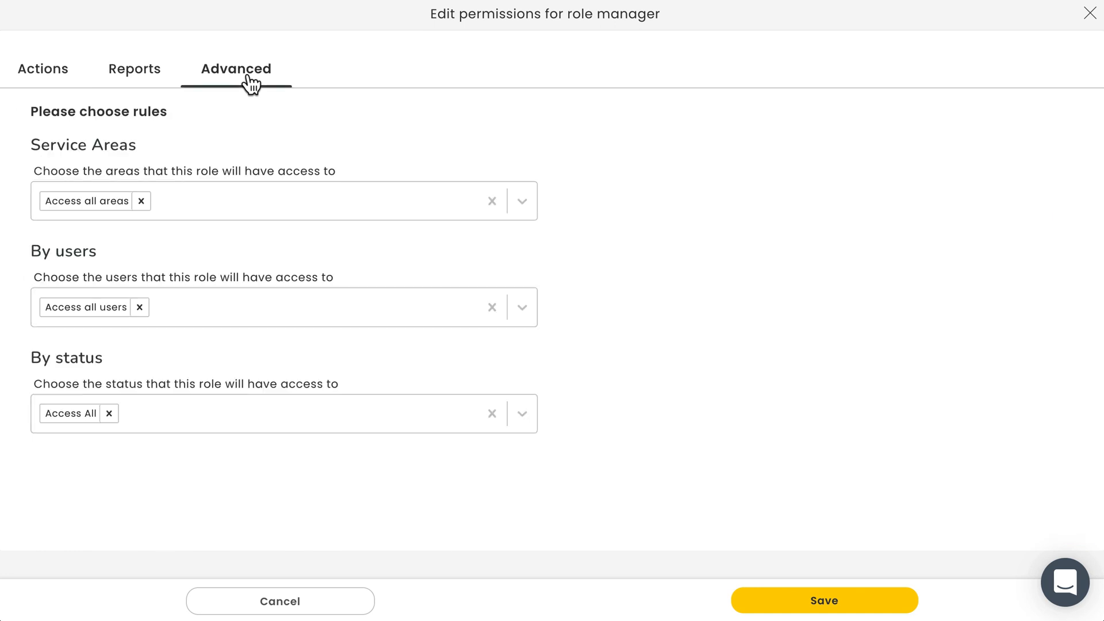
mouse_move(319, 144)
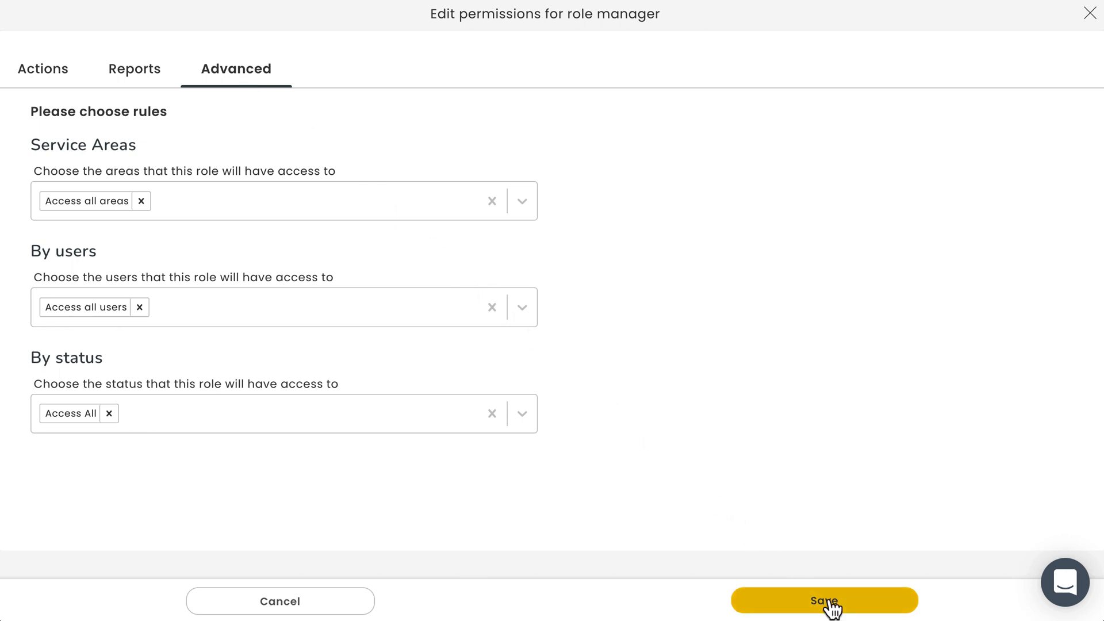
left_click(824, 601)
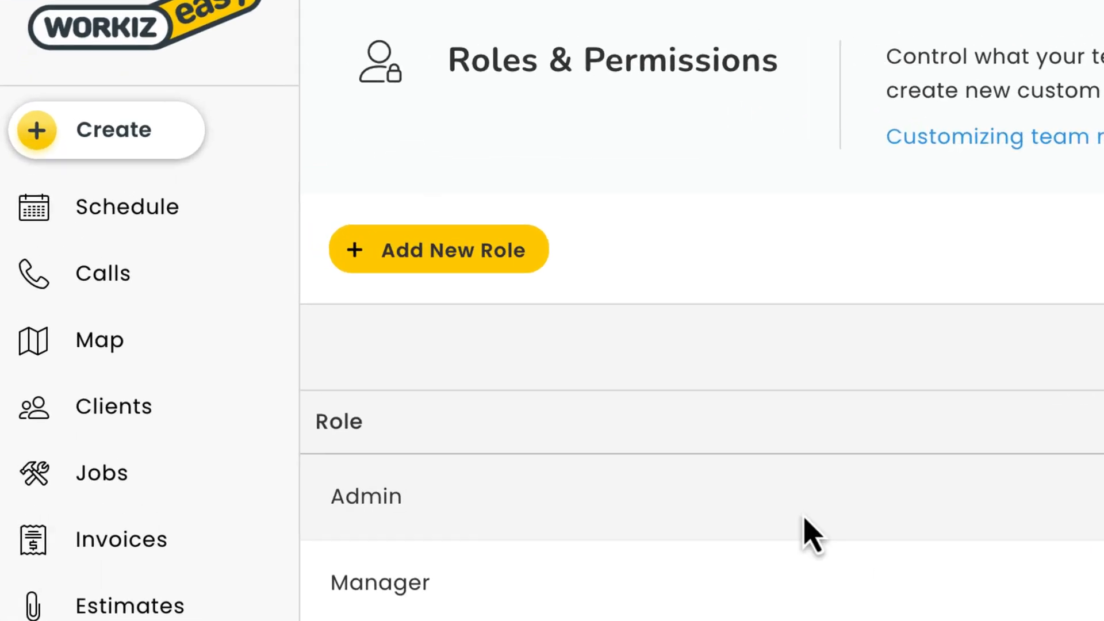
Step: Create a new role named 'Example Role' and bring up its permission editor
left_click(438, 248)
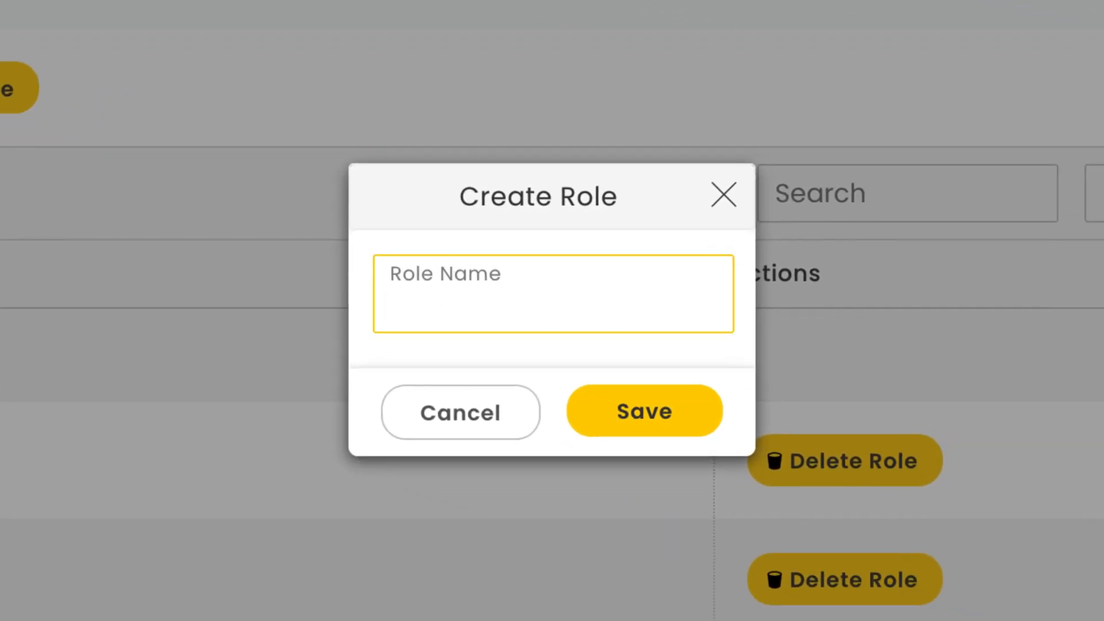
left_click(642, 411)
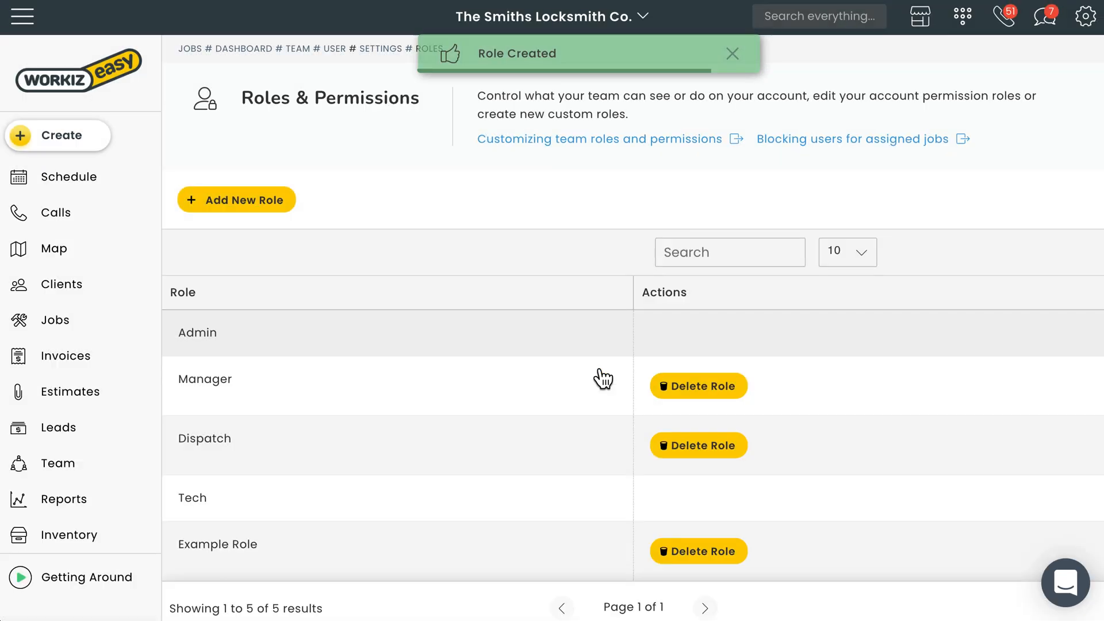
left_click(217, 544)
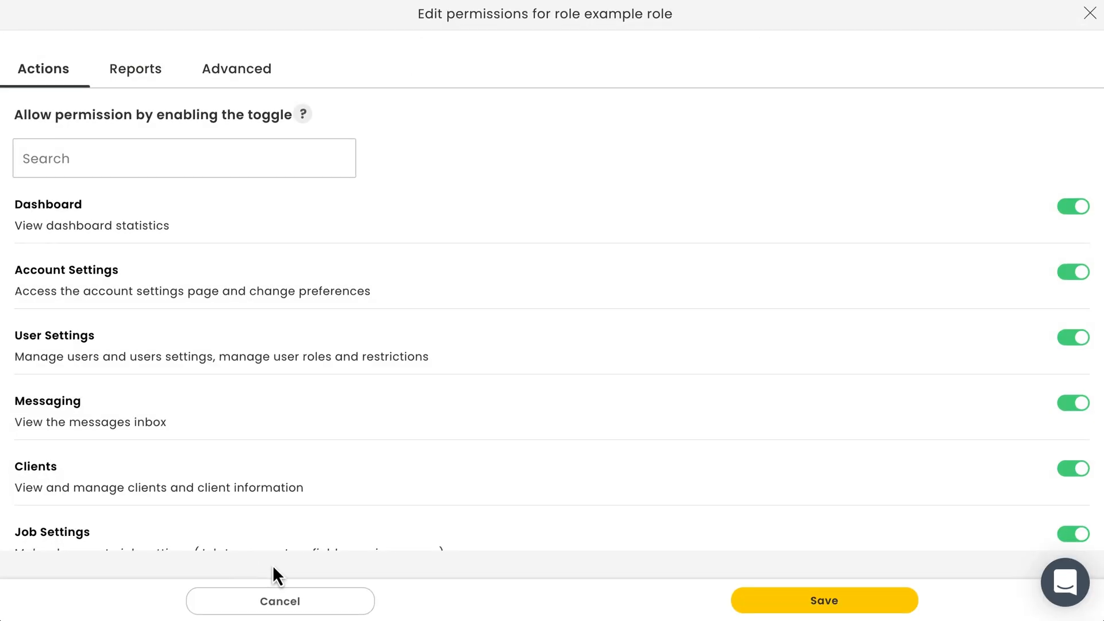